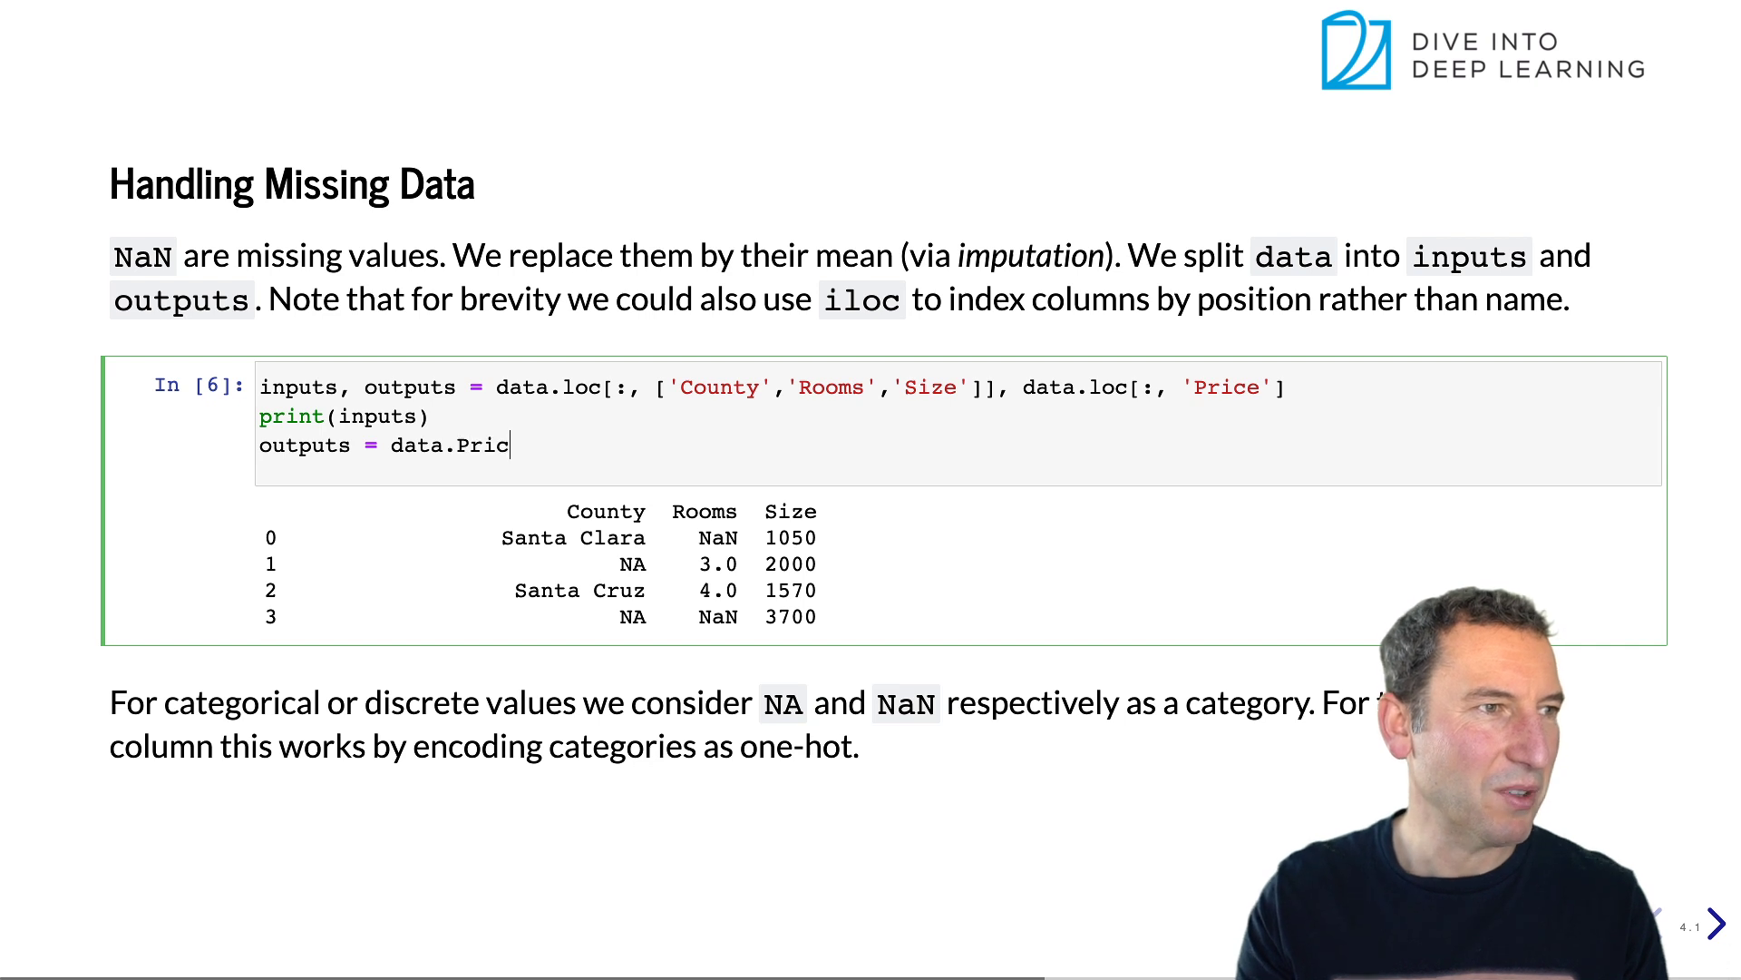
Remove the half-written 'outputs = data.Pric' line, leaving the cell to split data and print inputs
type("e")
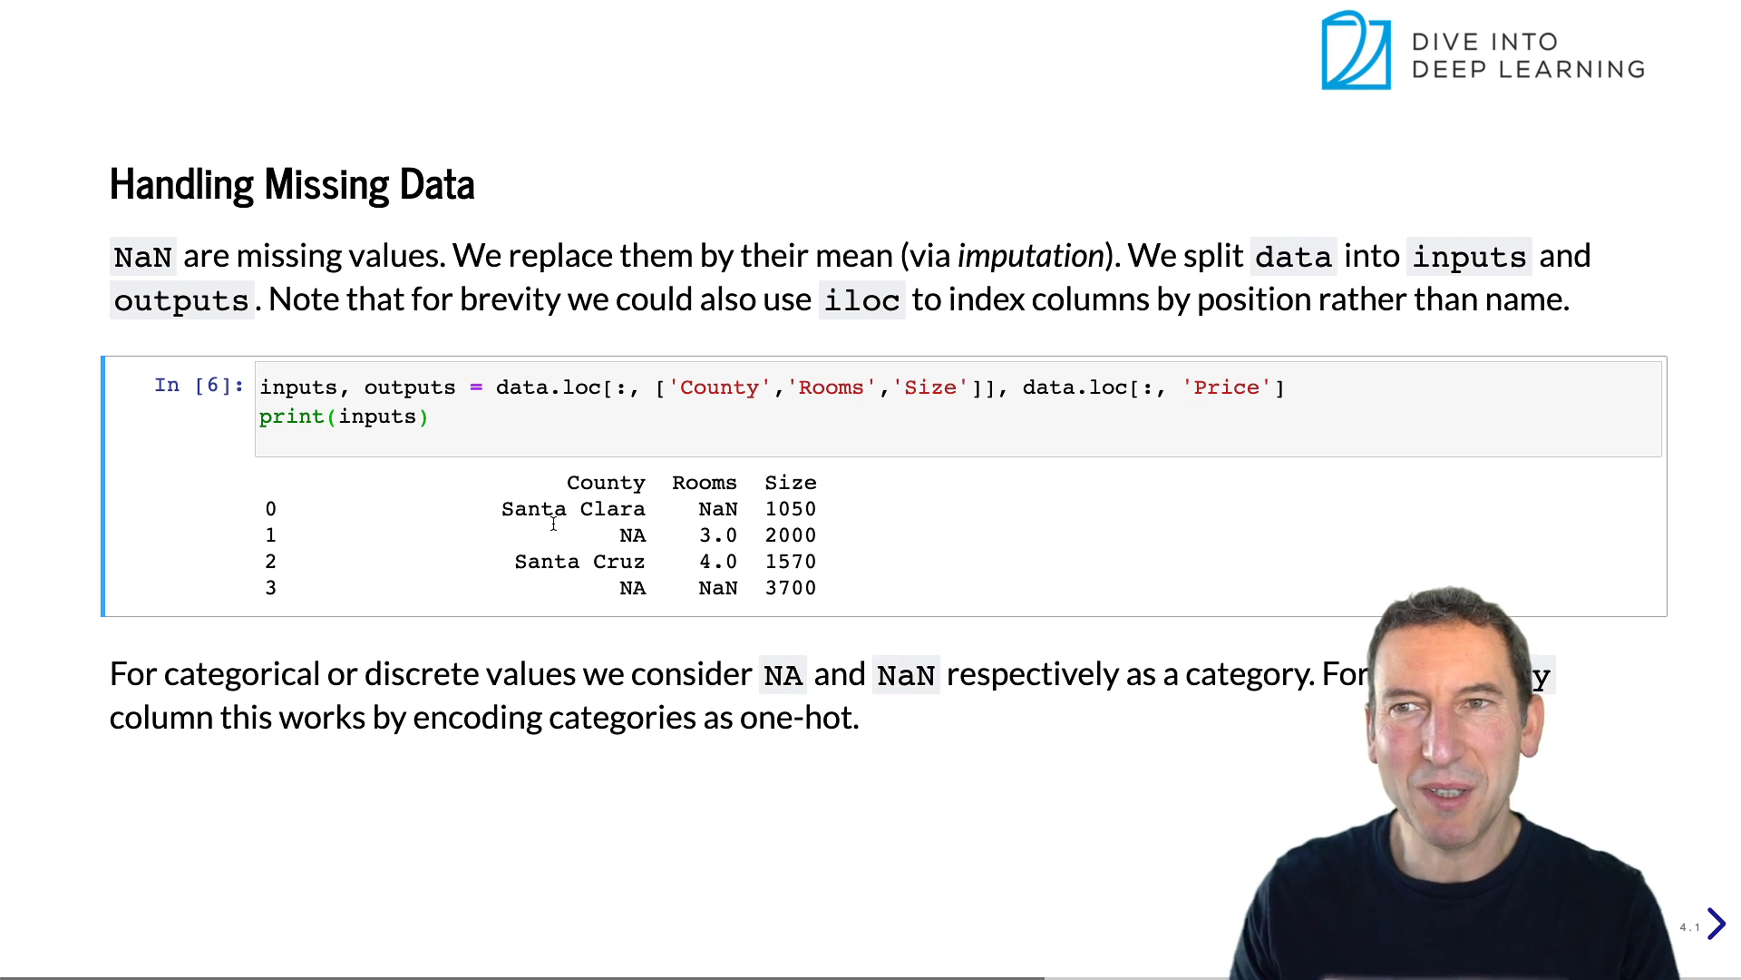
left_click(1720, 928)
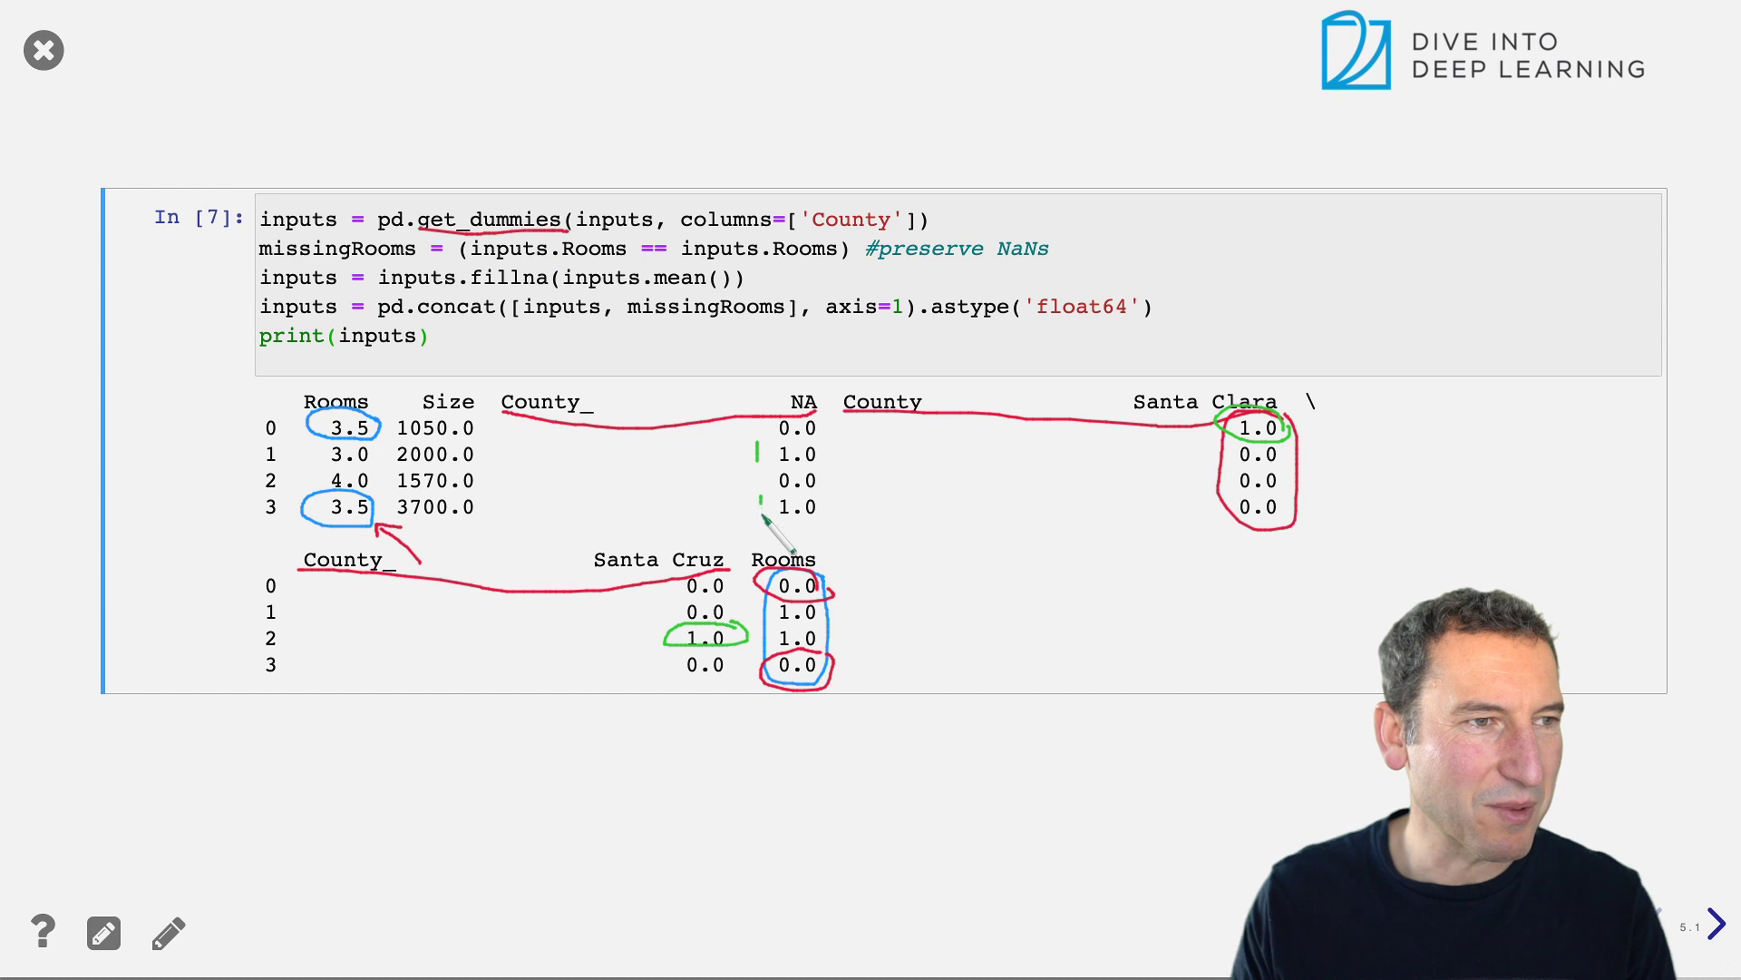
left_click(1718, 925)
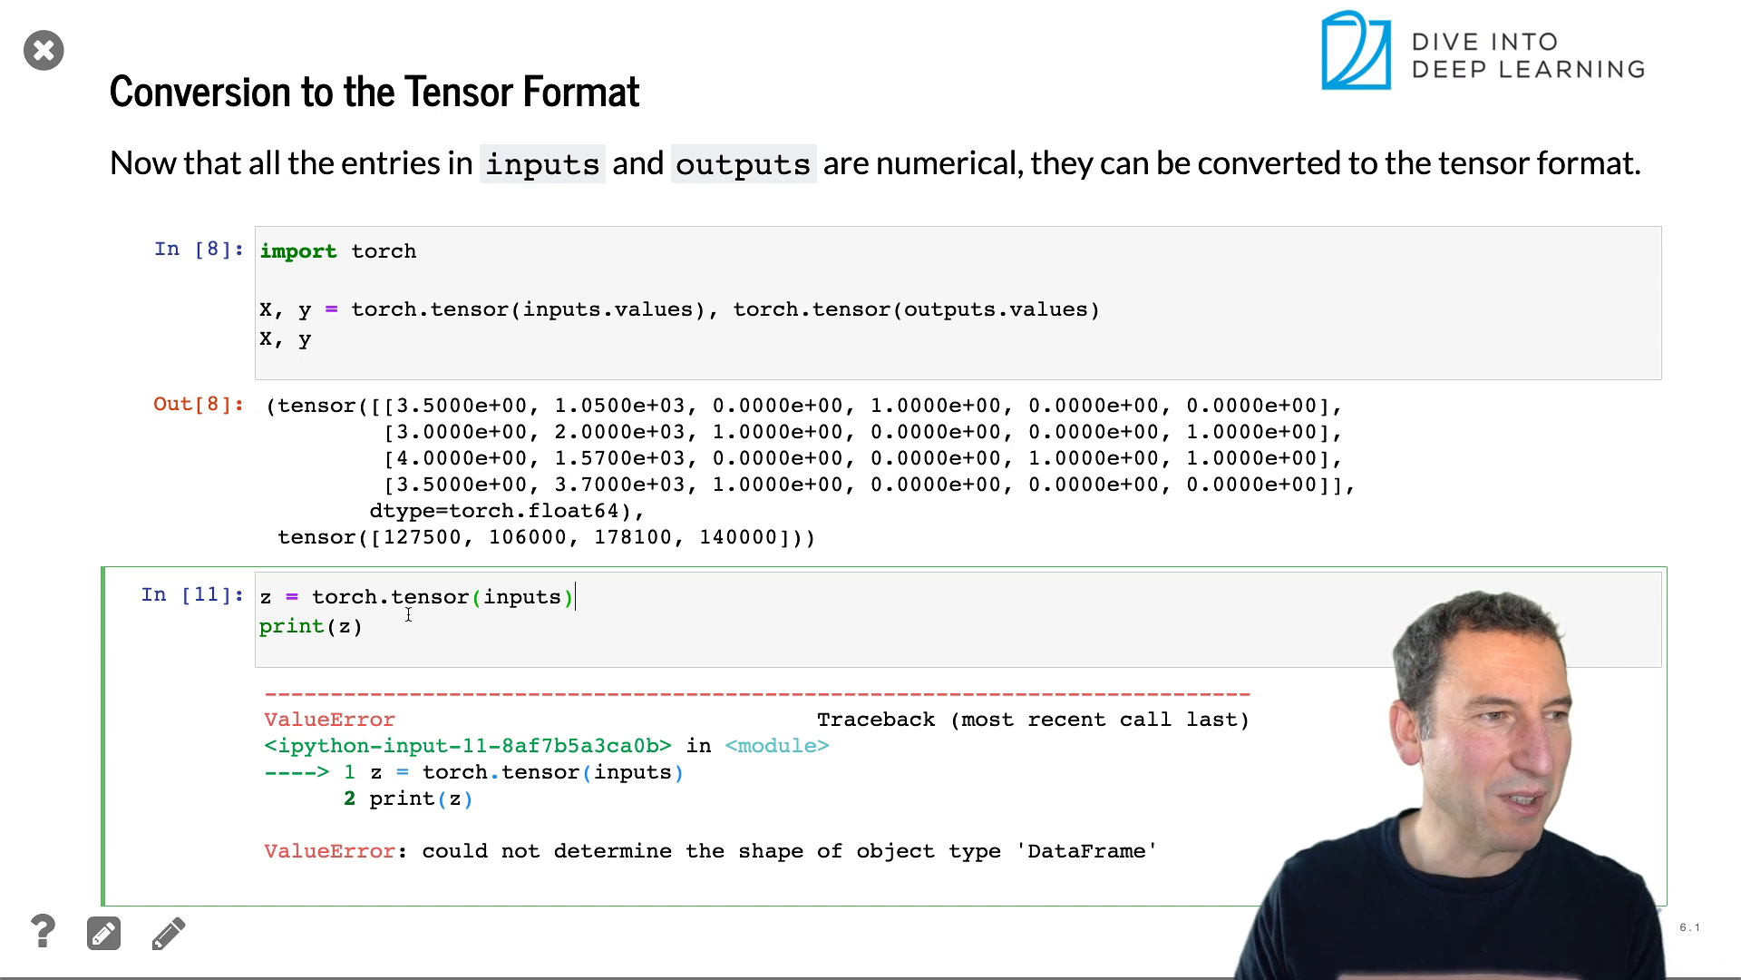
left_click(366, 346)
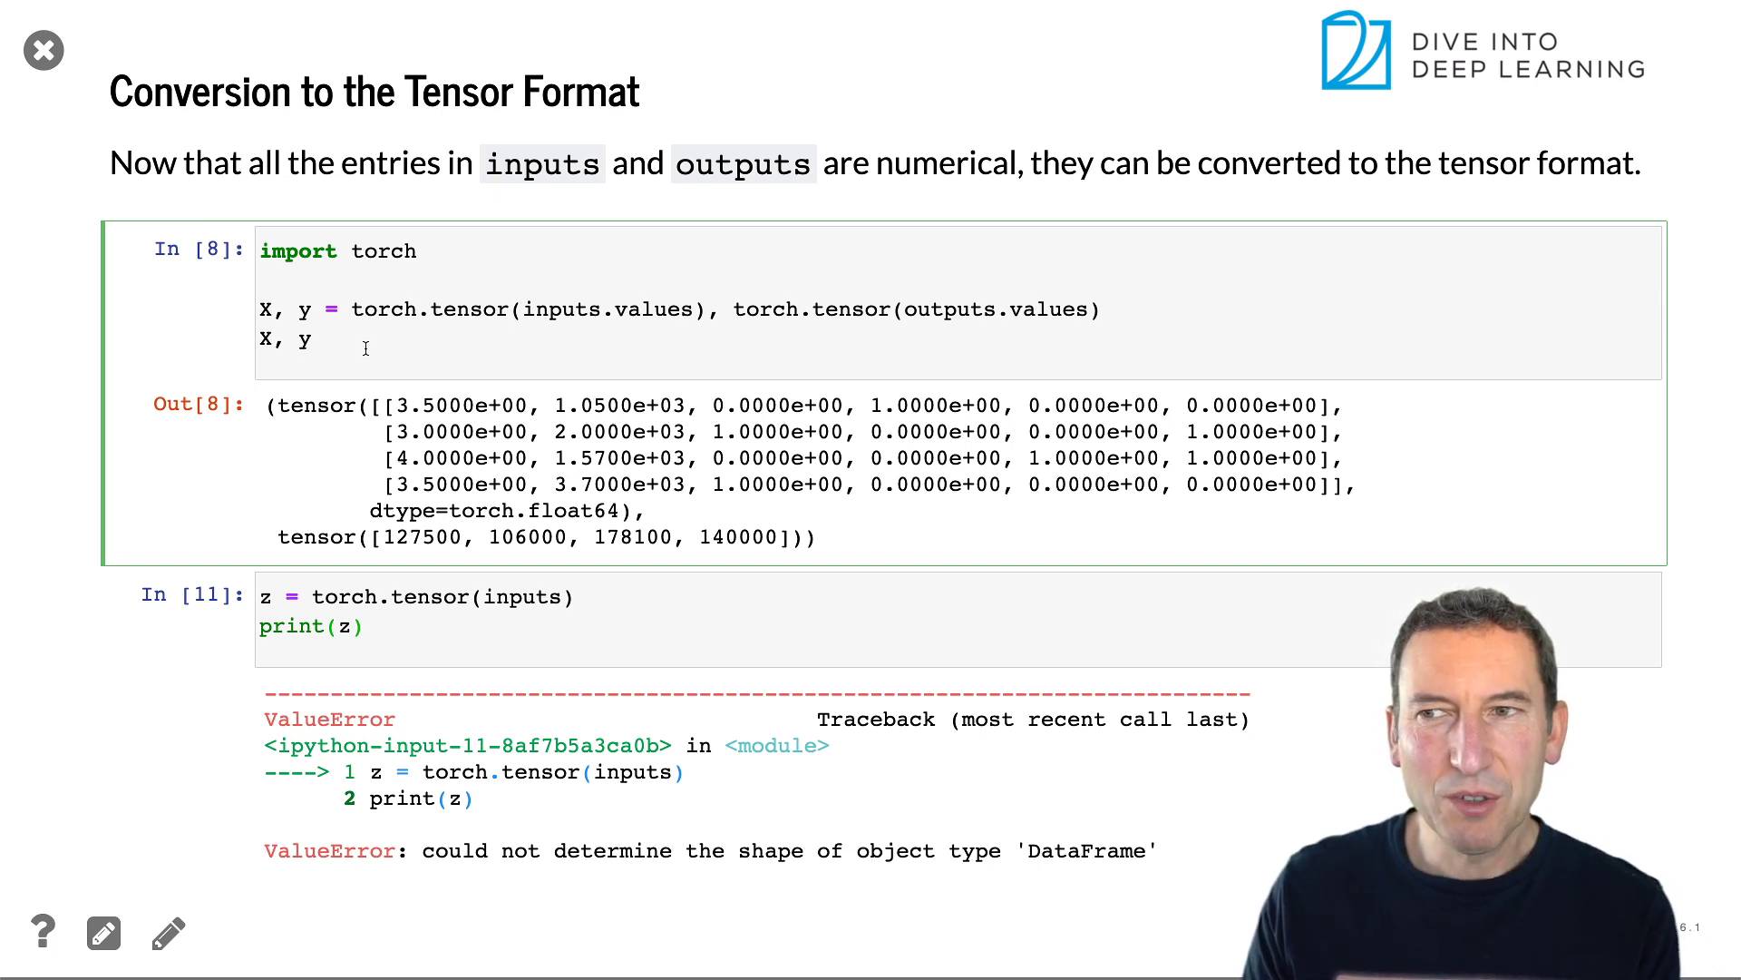